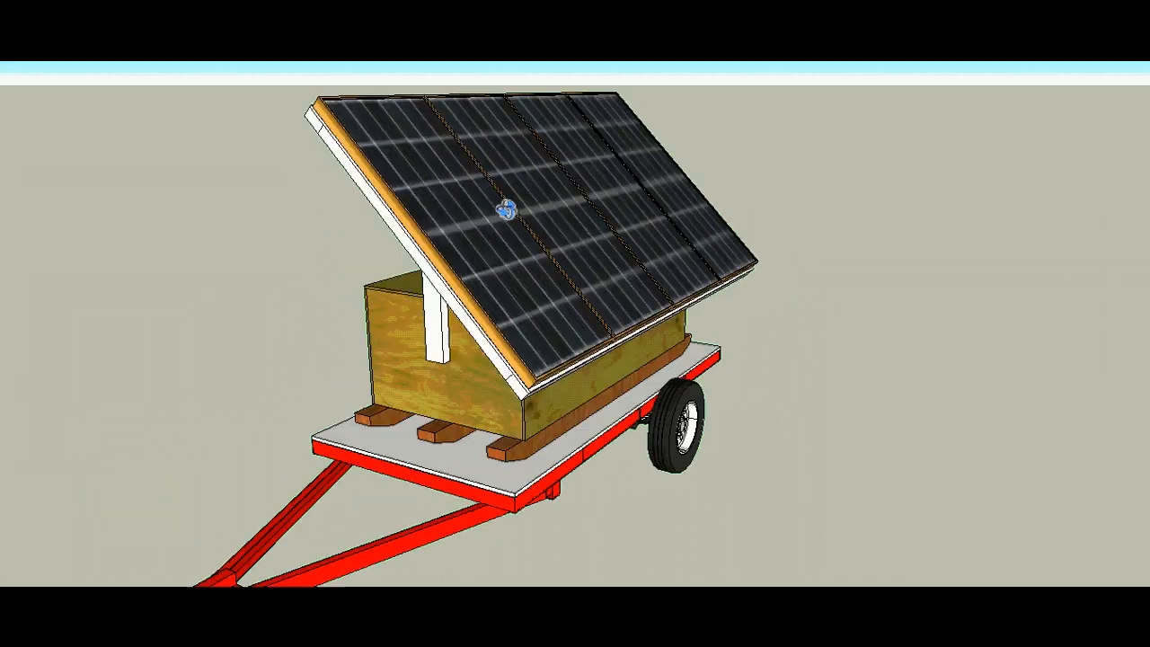
# Bring up the context menu on the tilted solar panel group before folding it flat
pyautogui.rightClick(500, 205)
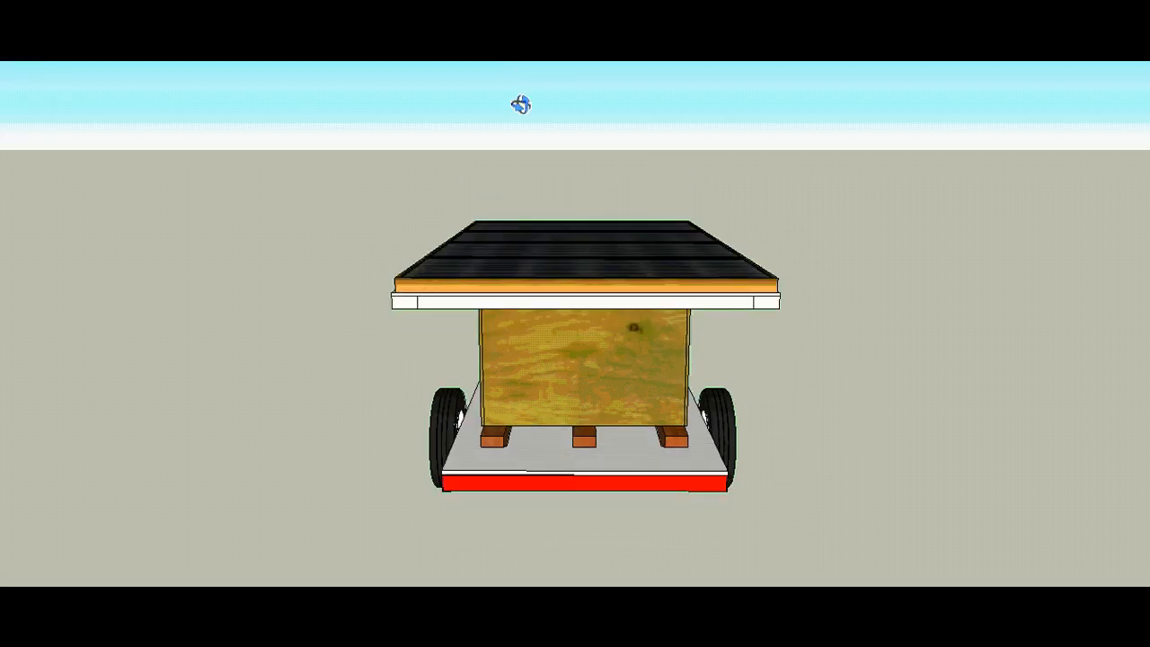
pyautogui.moveTo(494, 97)
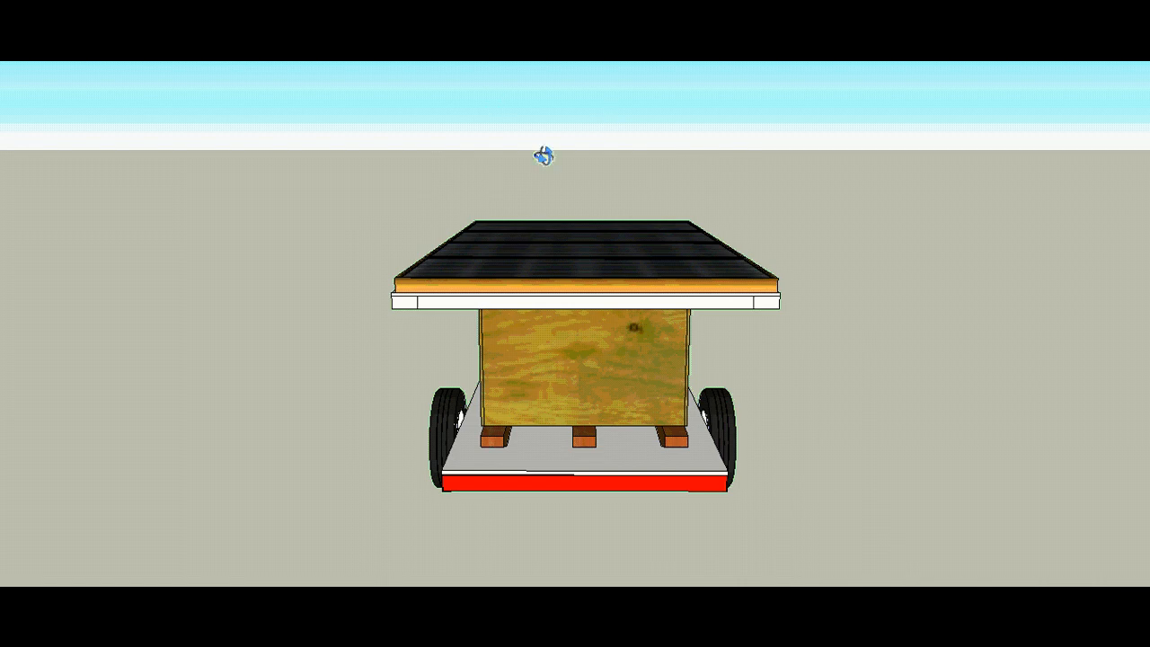
pyautogui.moveTo(542, 154); pyautogui.dragTo(835, 325)
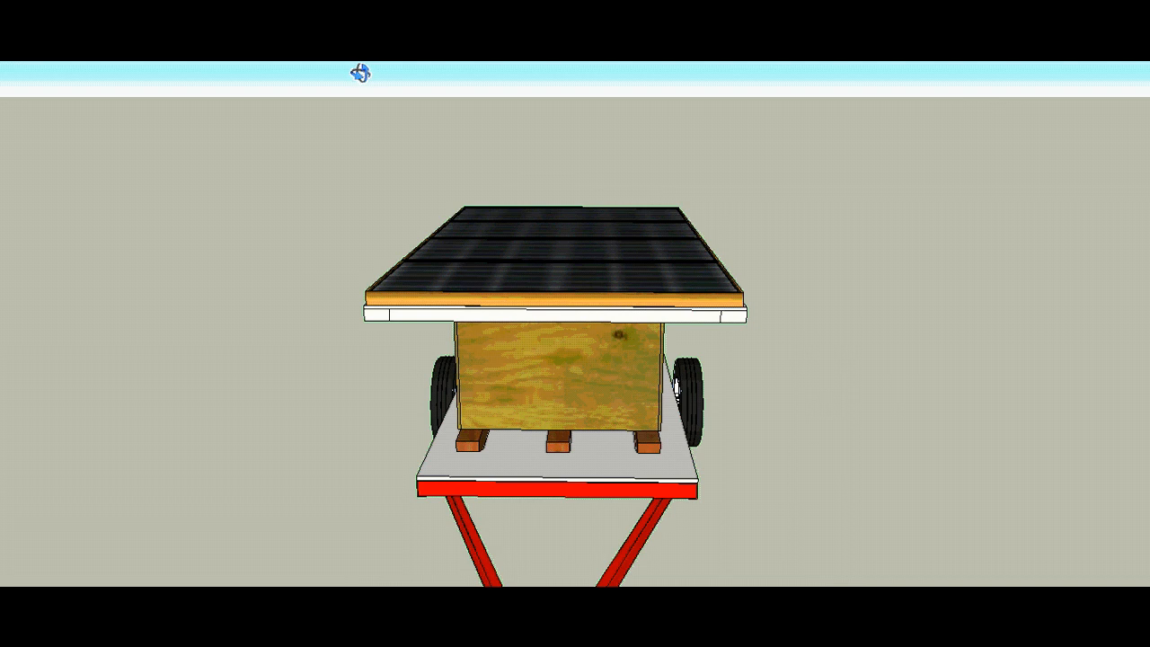
pyautogui.moveTo(320, 171)
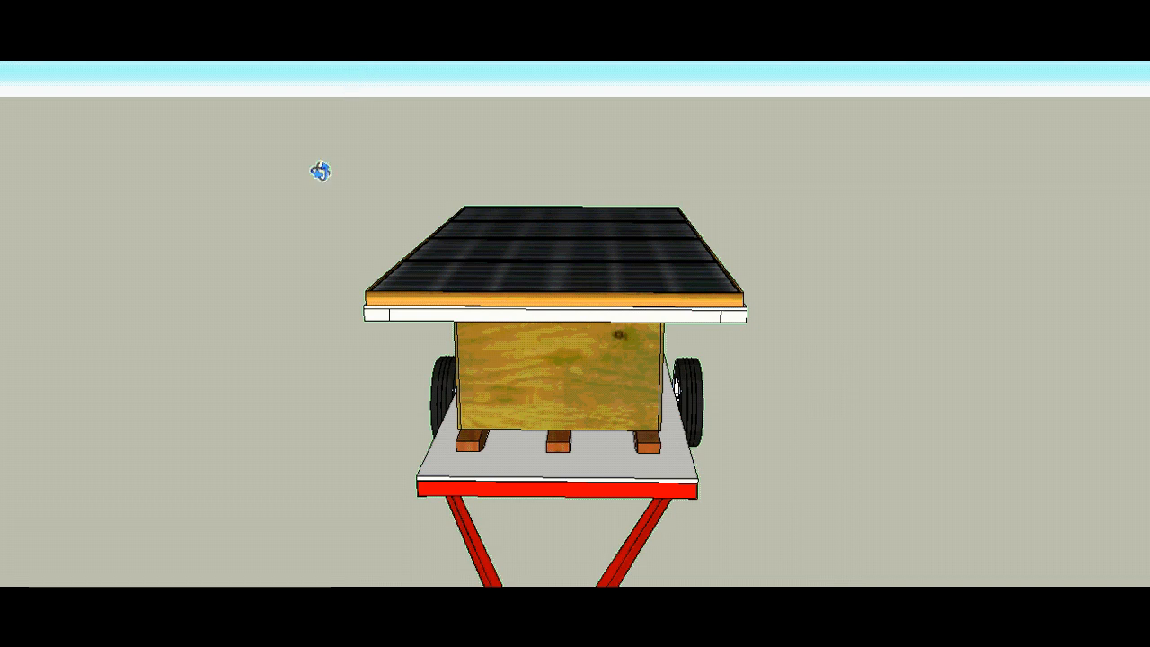
pyautogui.moveTo(535, 183)
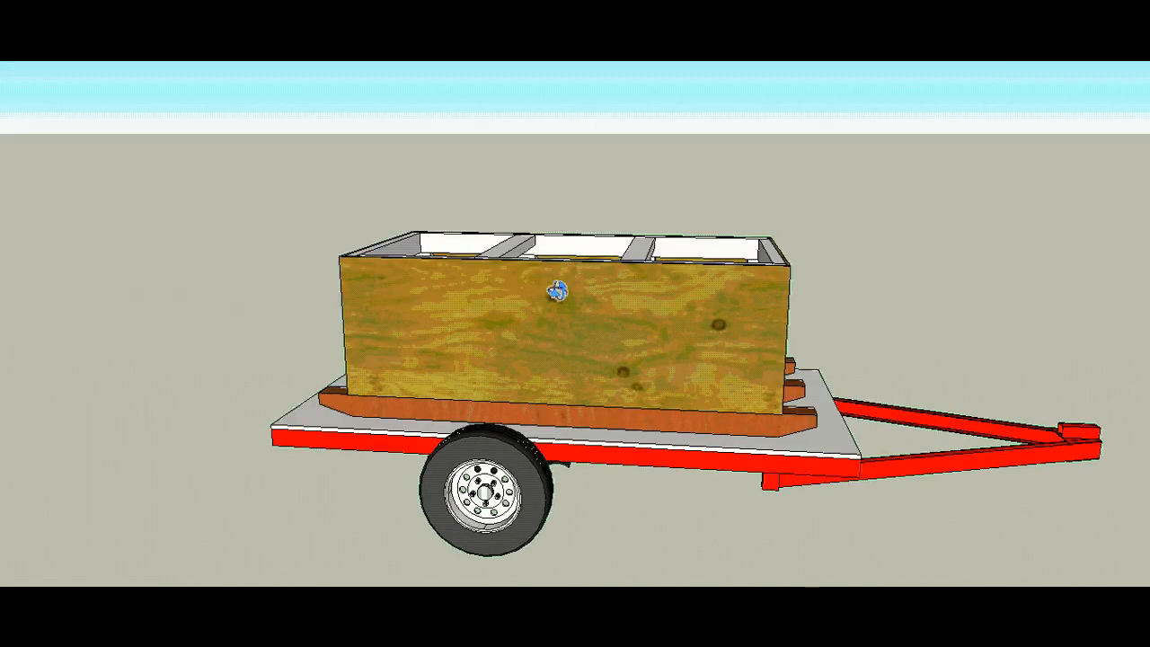
pyautogui.moveTo(557, 288); pyautogui.dragTo(625, 93)
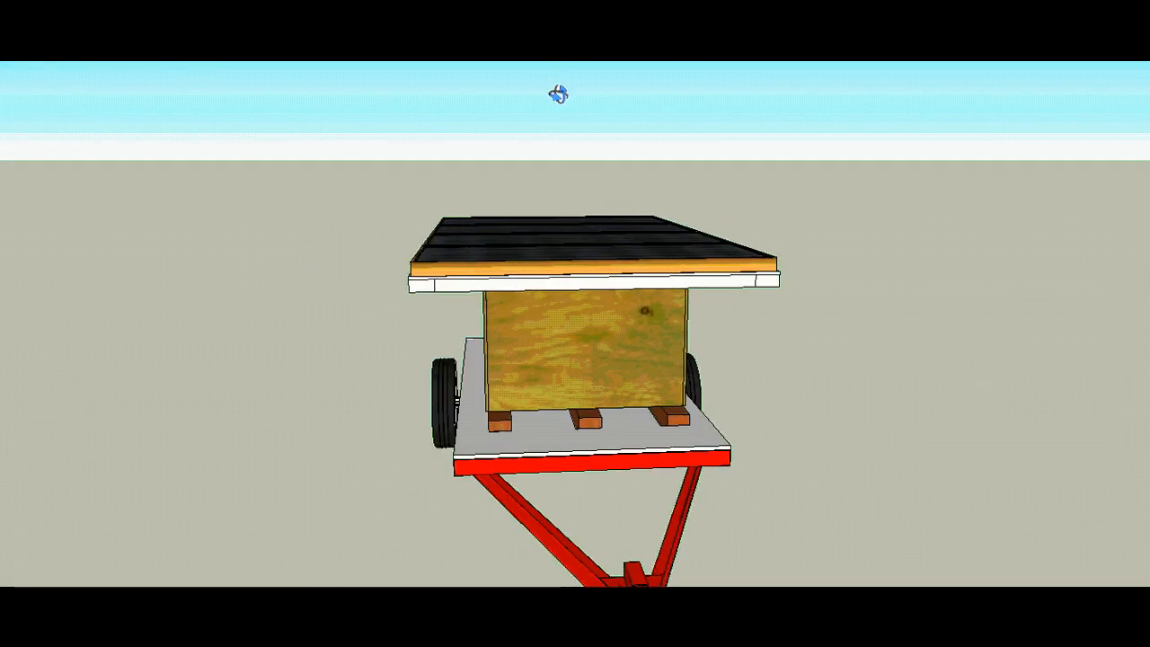
pyautogui.moveTo(557, 93); pyautogui.dragTo(583, 176)
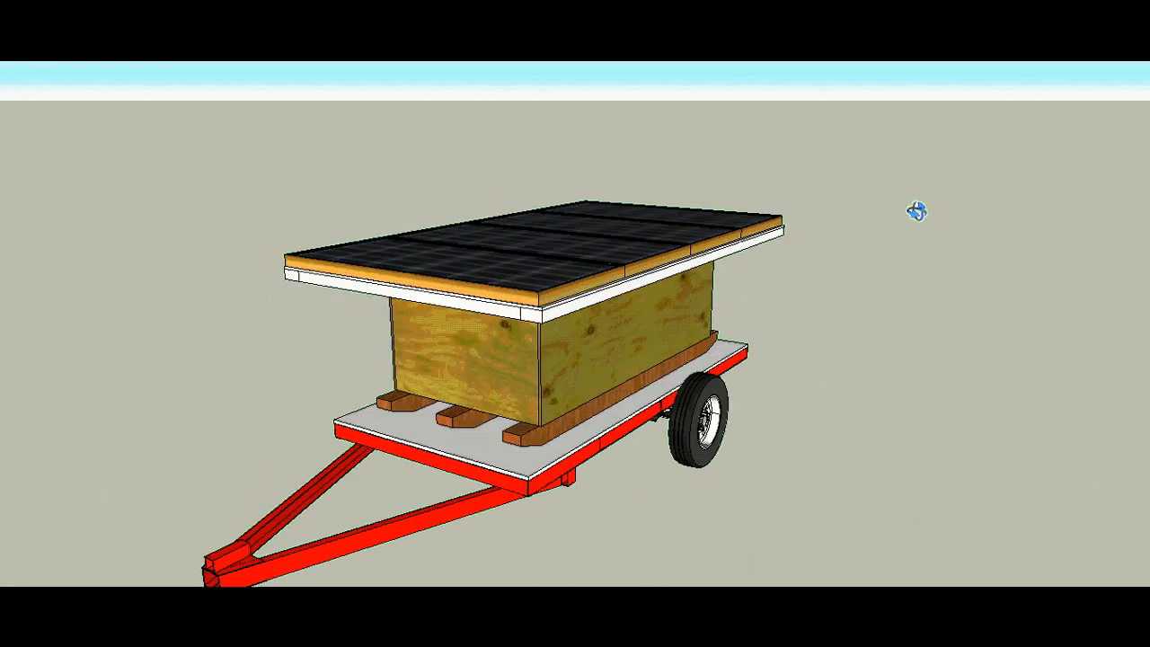
pyautogui.moveTo(914, 208); pyautogui.dragTo(614, 110)
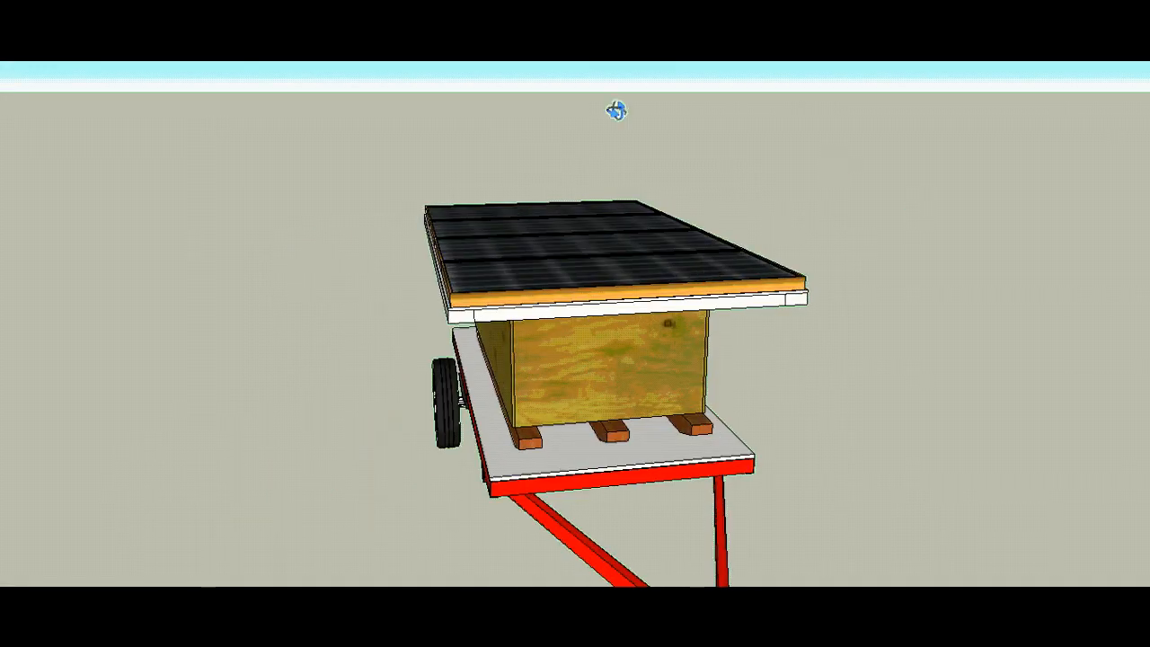
pyautogui.moveTo(614, 109); pyautogui.dragTo(619, 296)
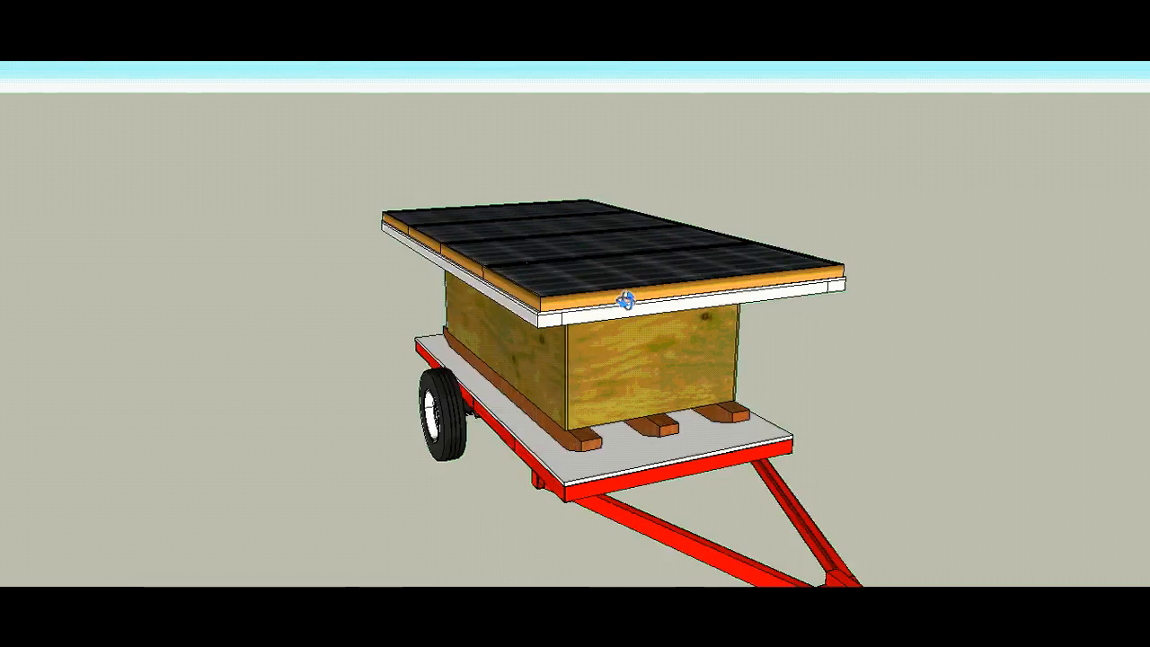